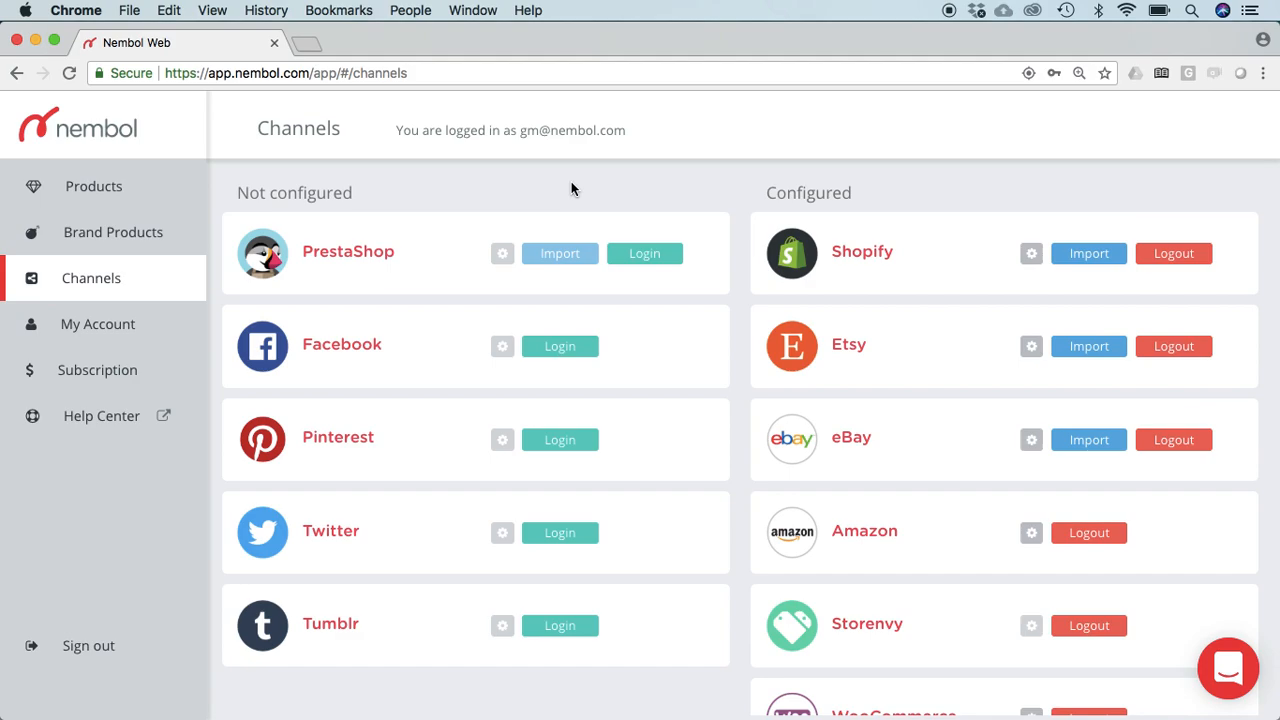
pyautogui.moveTo(922, 348)
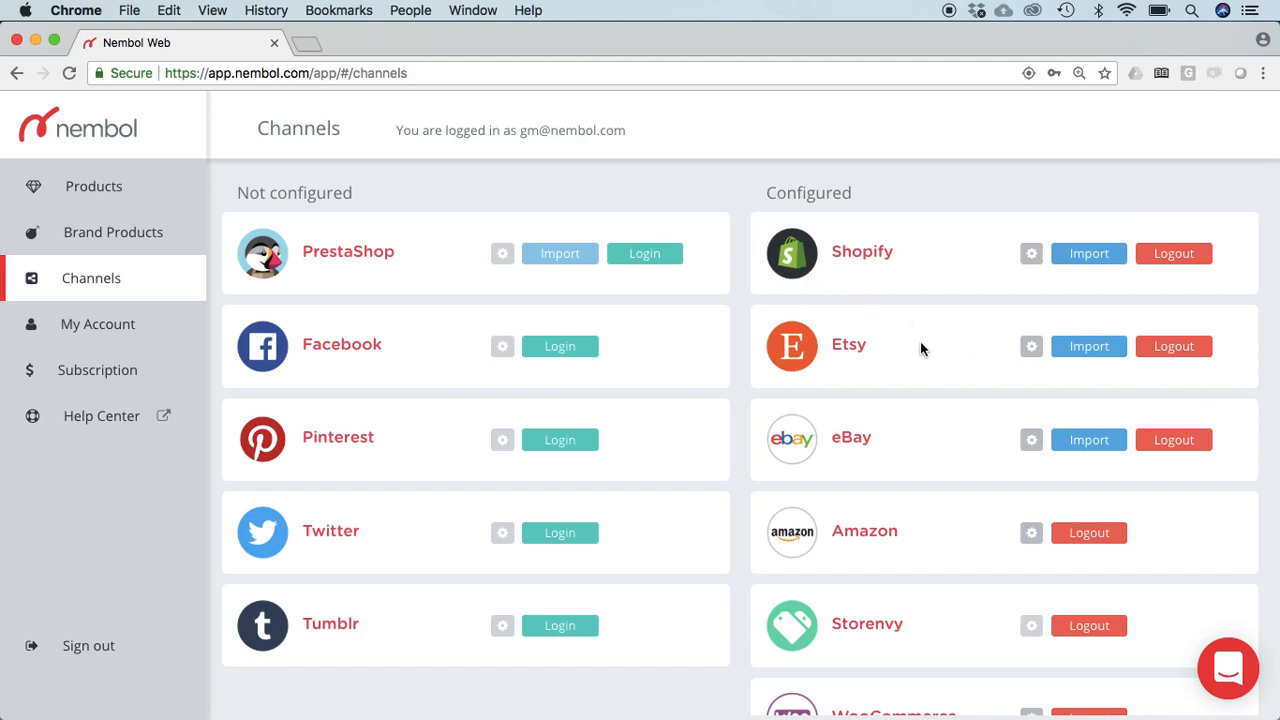
pyautogui.moveTo(948, 352)
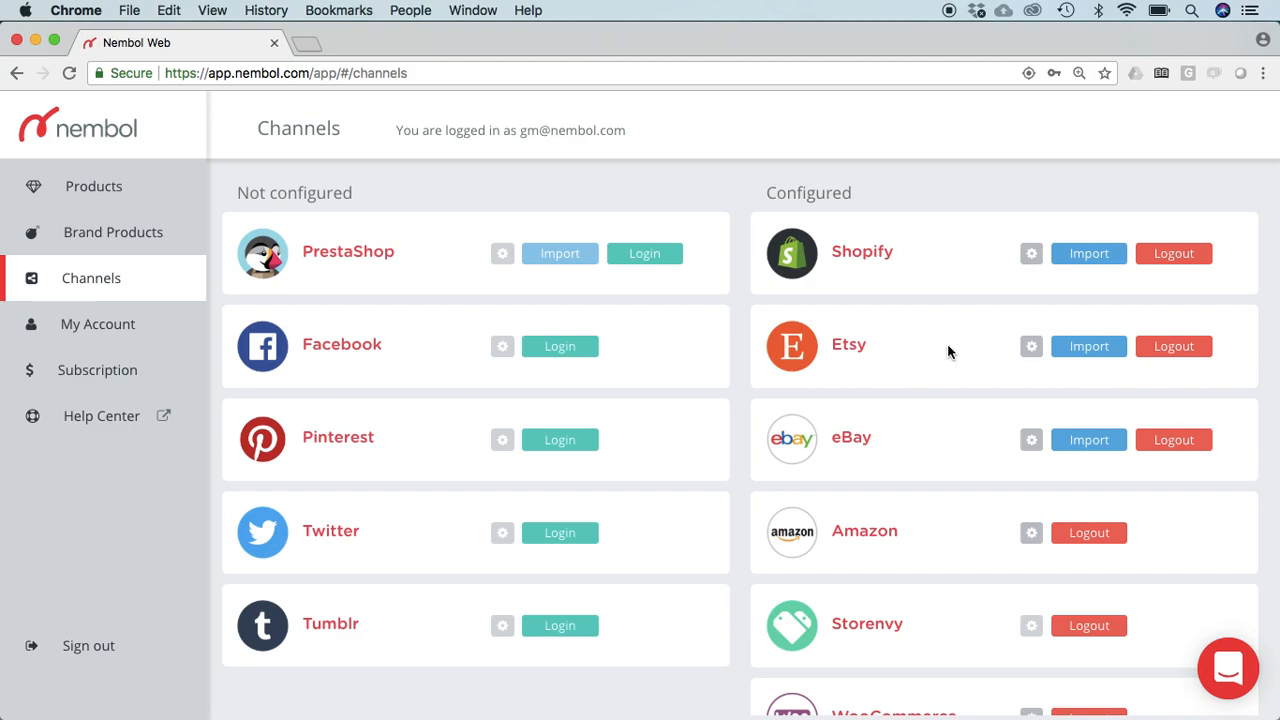
pyautogui.moveTo(848, 464)
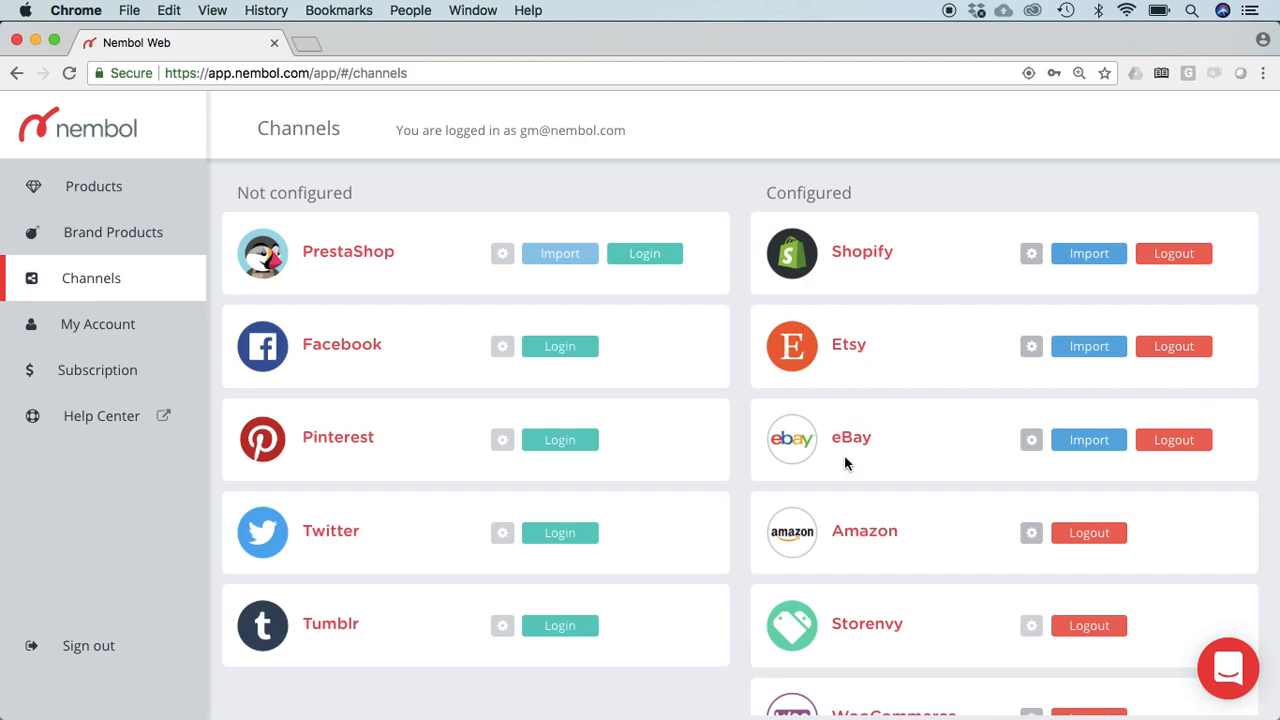
pyautogui.moveTo(882, 646)
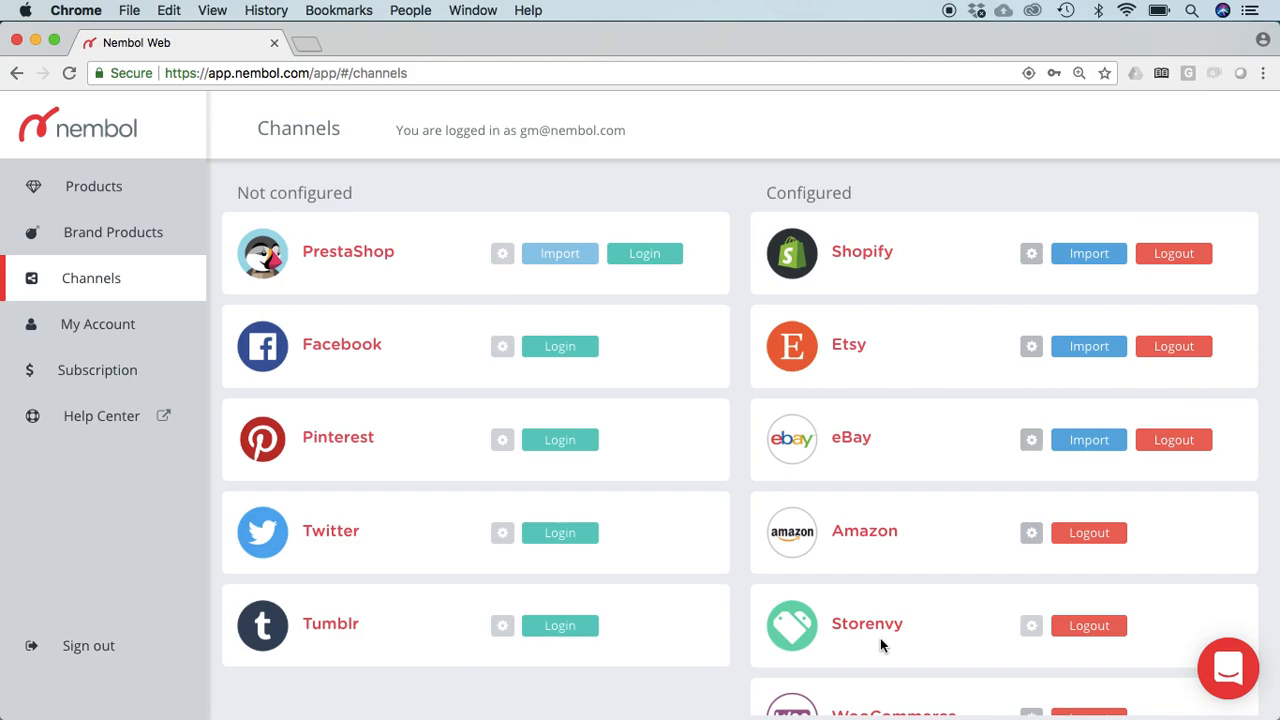
pyautogui.moveTo(852, 378)
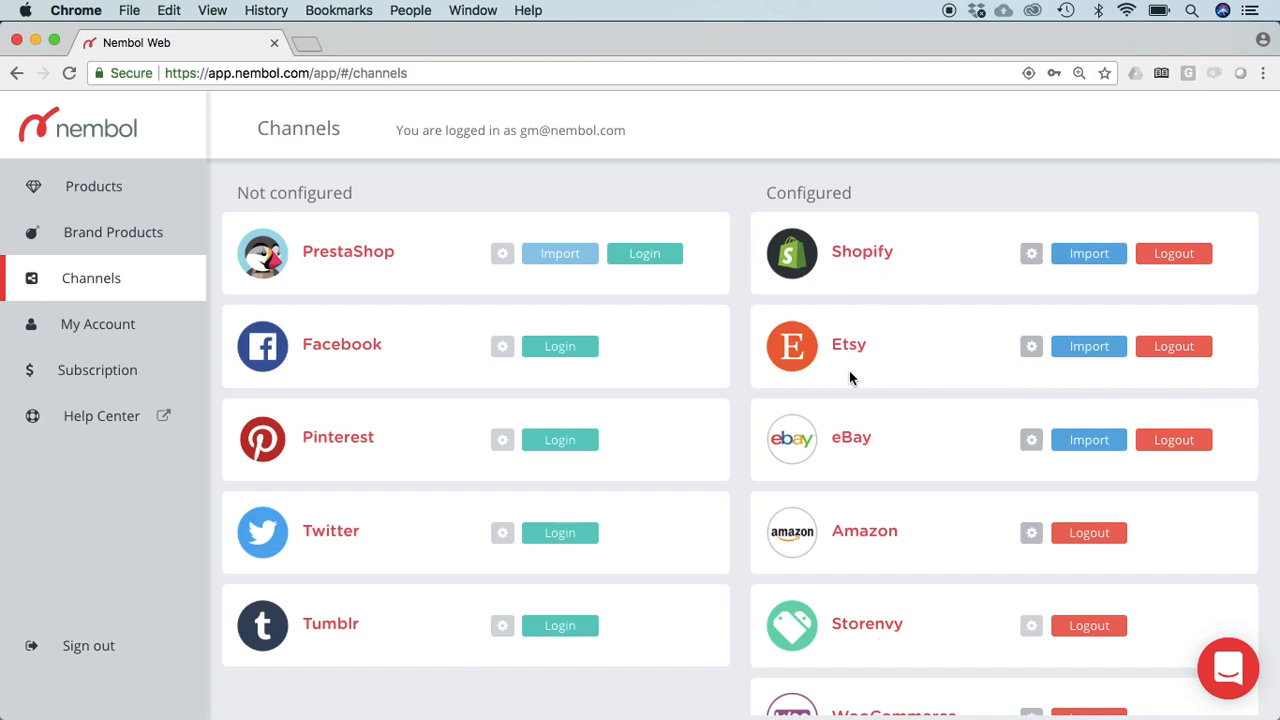
pyautogui.moveTo(862, 458)
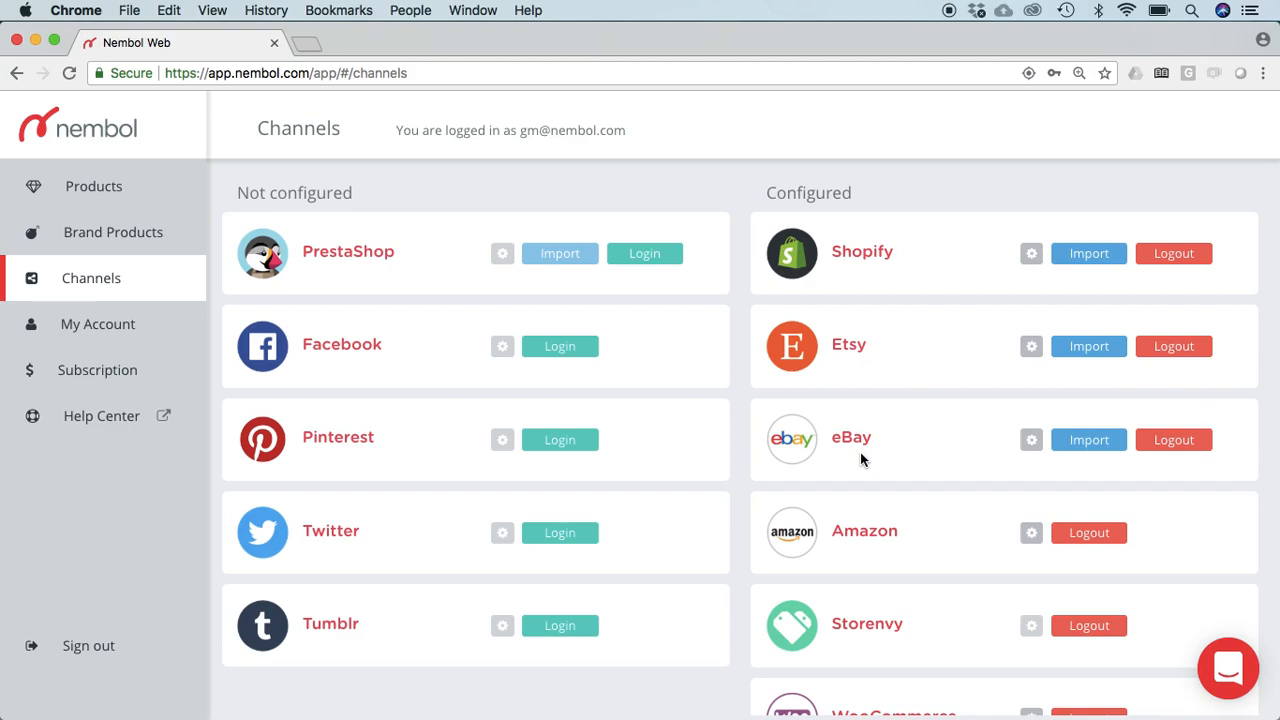
pyautogui.moveTo(964, 278)
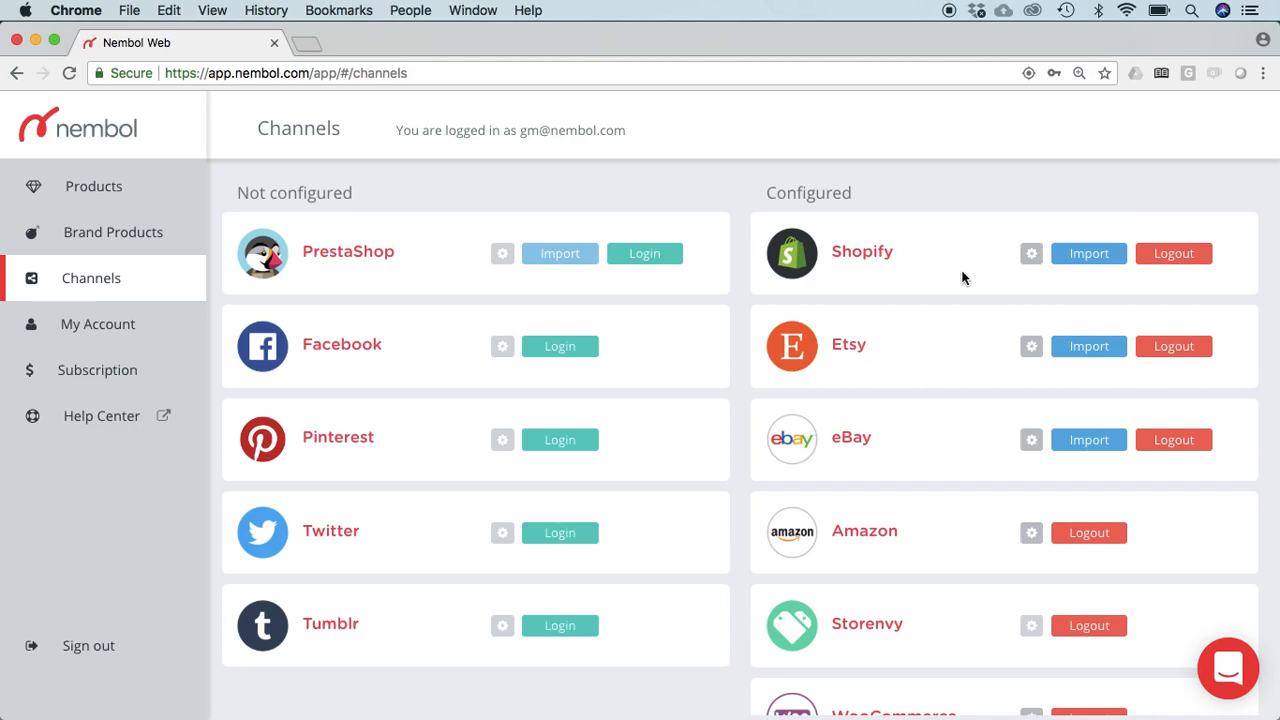
pyautogui.moveTo(962, 436)
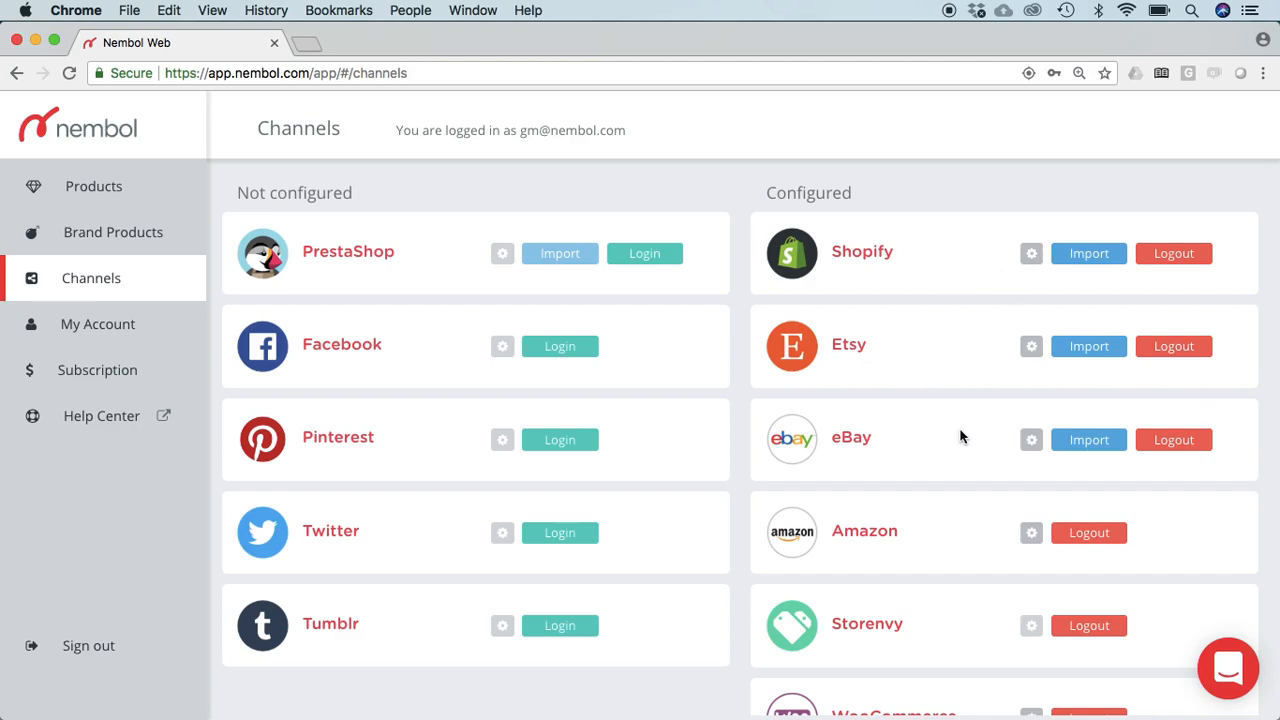
pyautogui.moveTo(1004, 458)
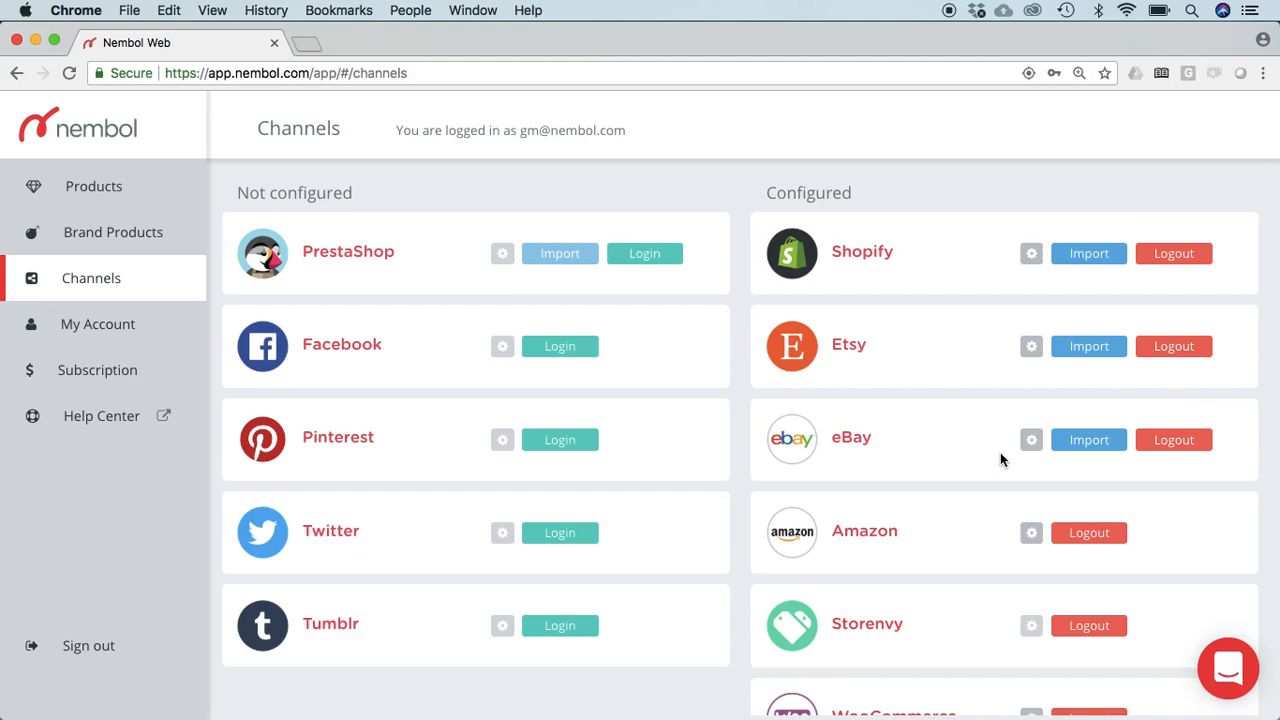
pyautogui.moveTo(832, 368)
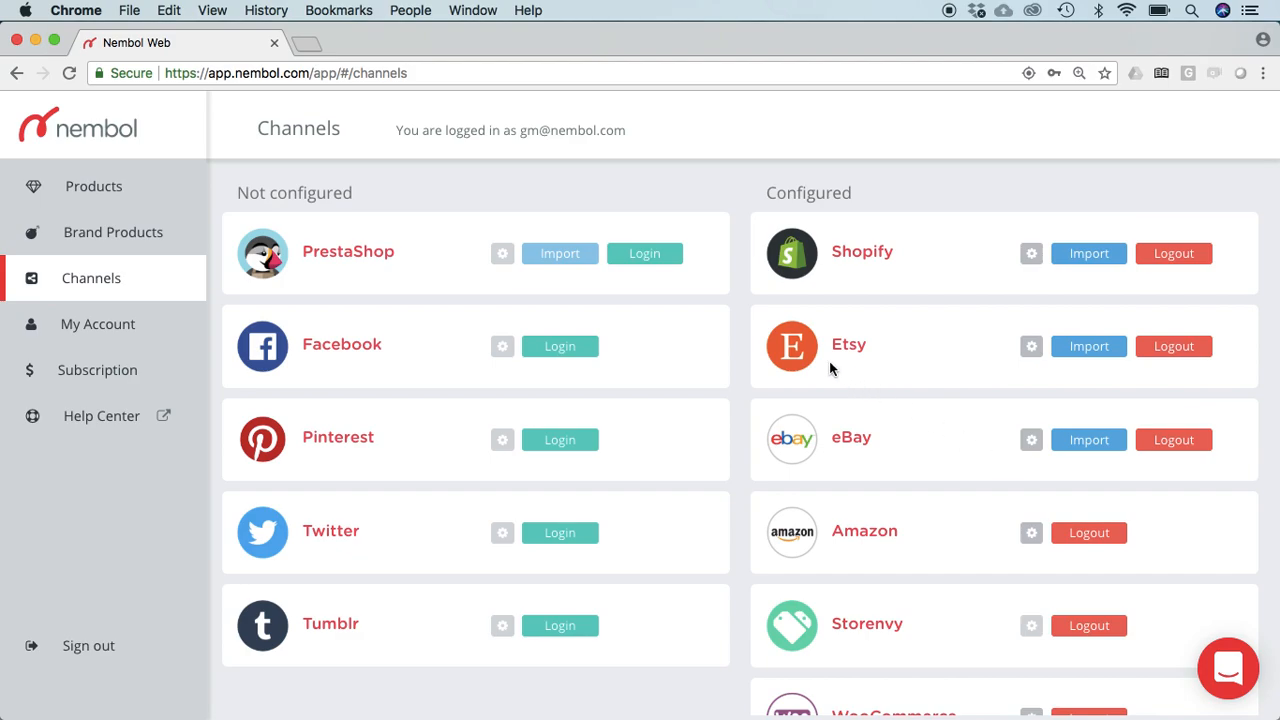
pyautogui.moveTo(856, 374)
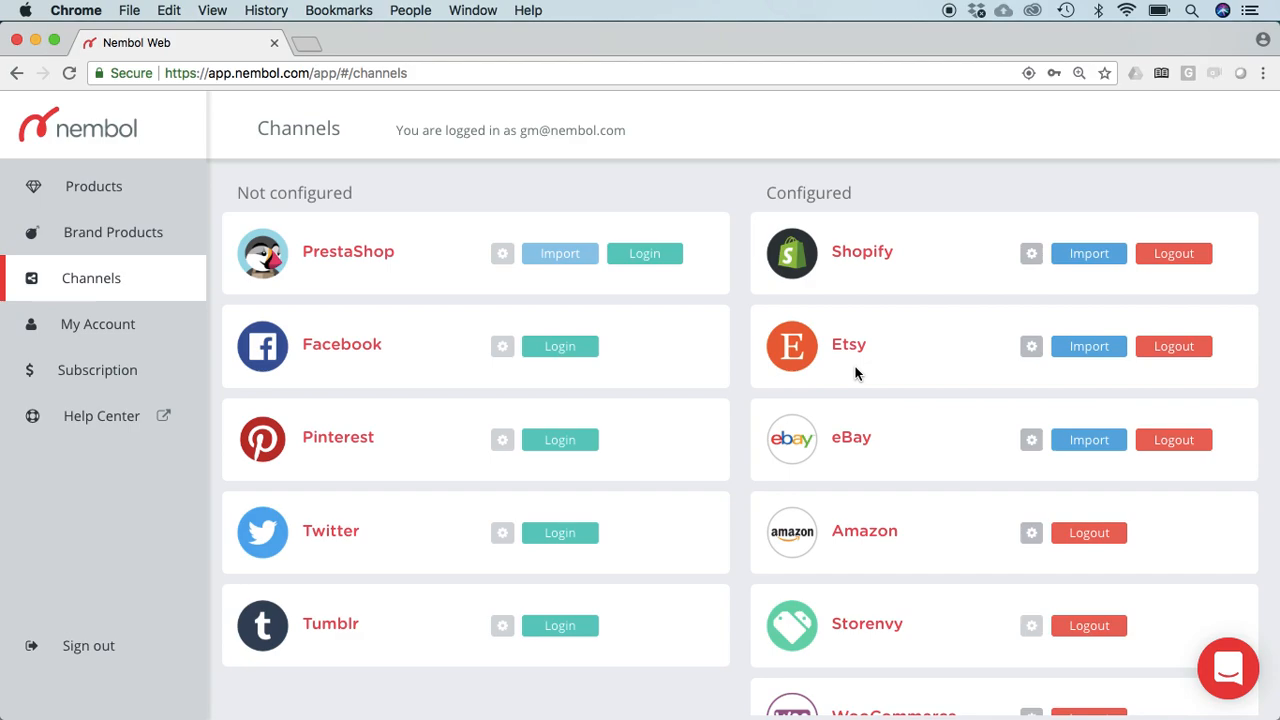
pyautogui.moveTo(864, 384)
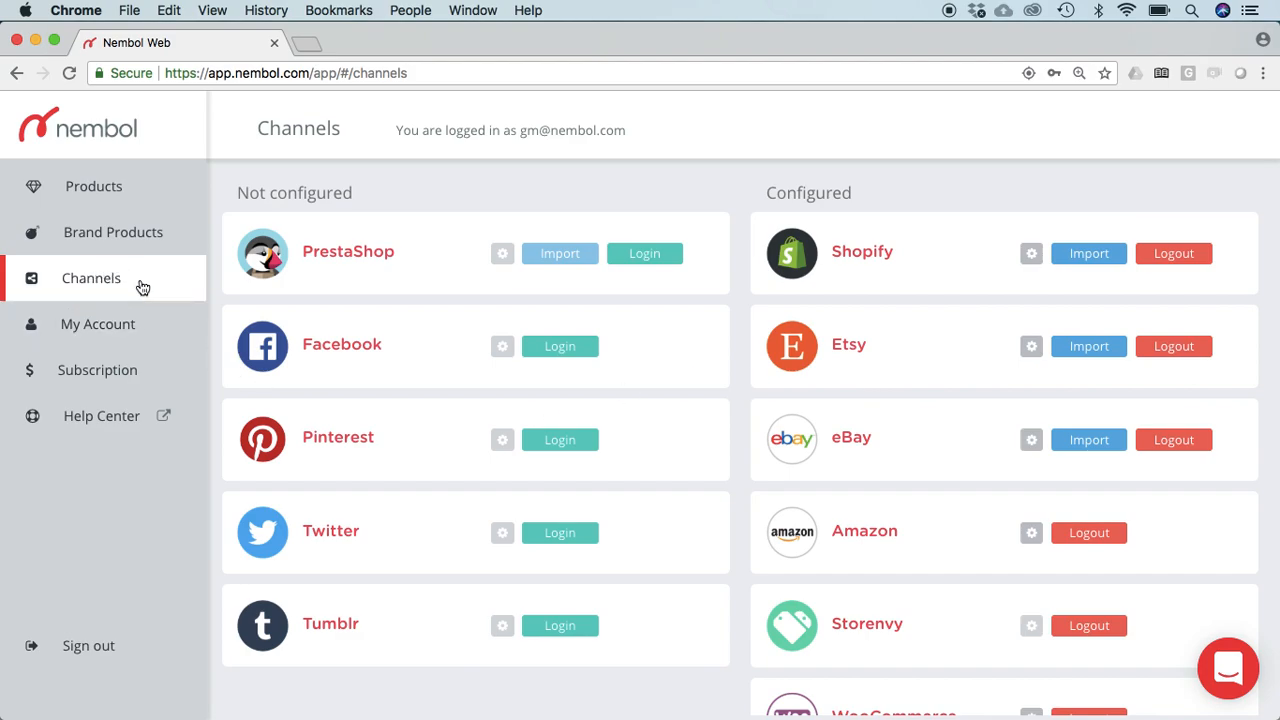
pyautogui.moveTo(590, 346)
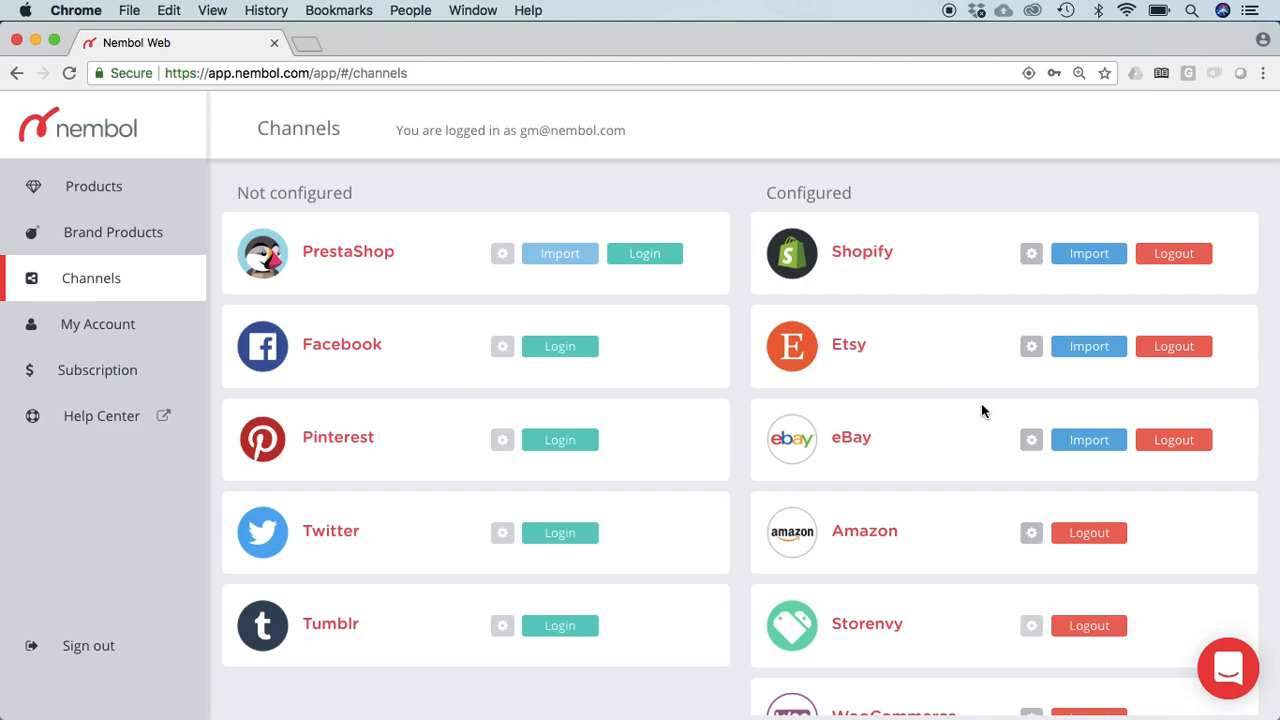
pyautogui.moveTo(874, 250)
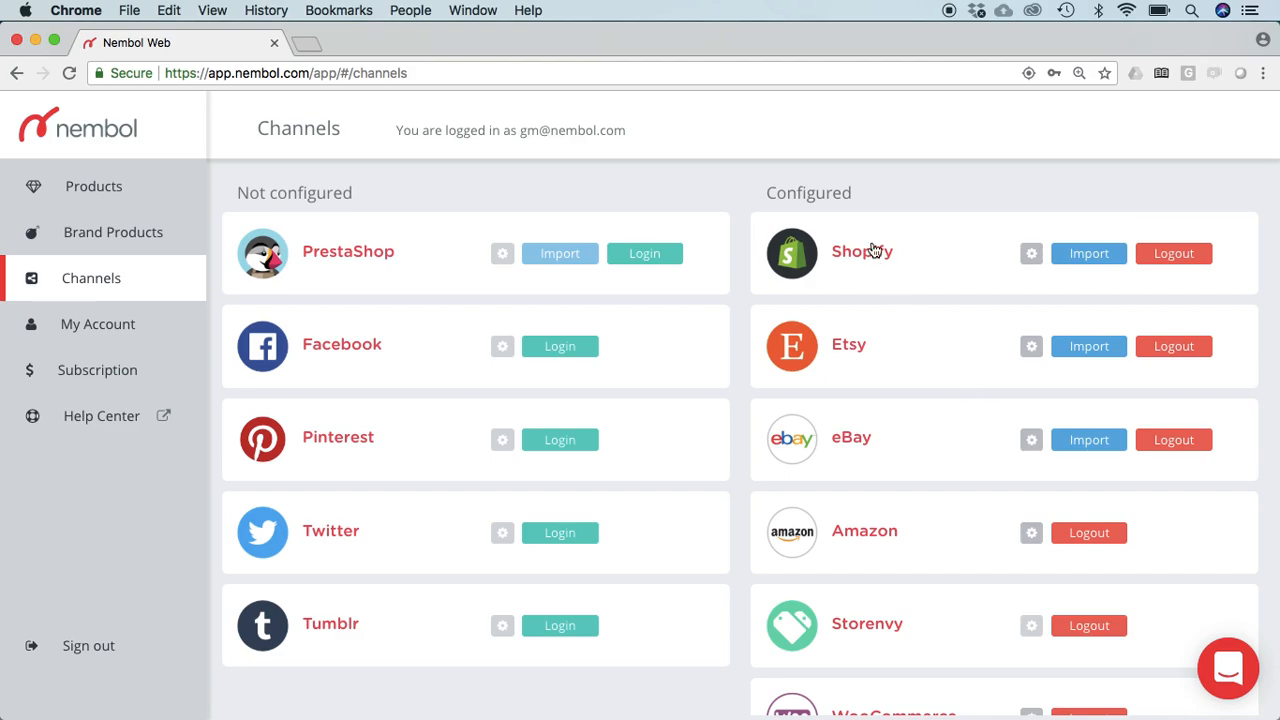
pyautogui.moveTo(860, 276)
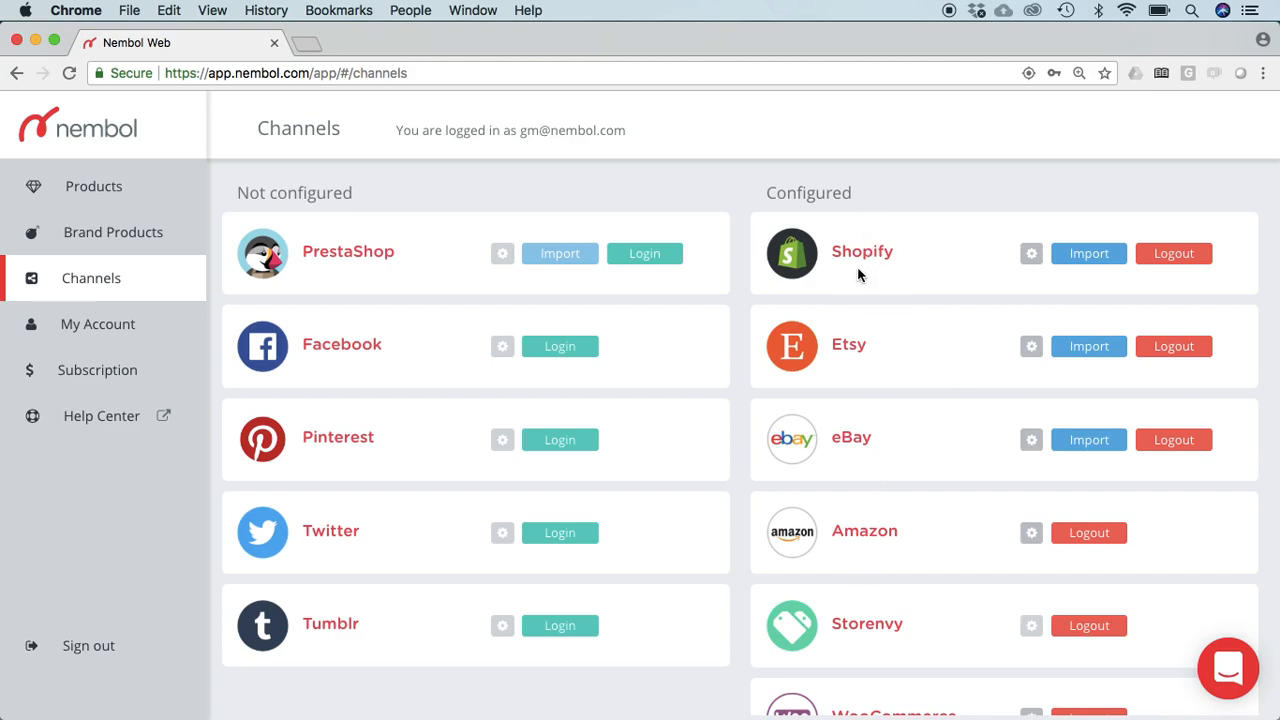
pyautogui.moveTo(896, 636)
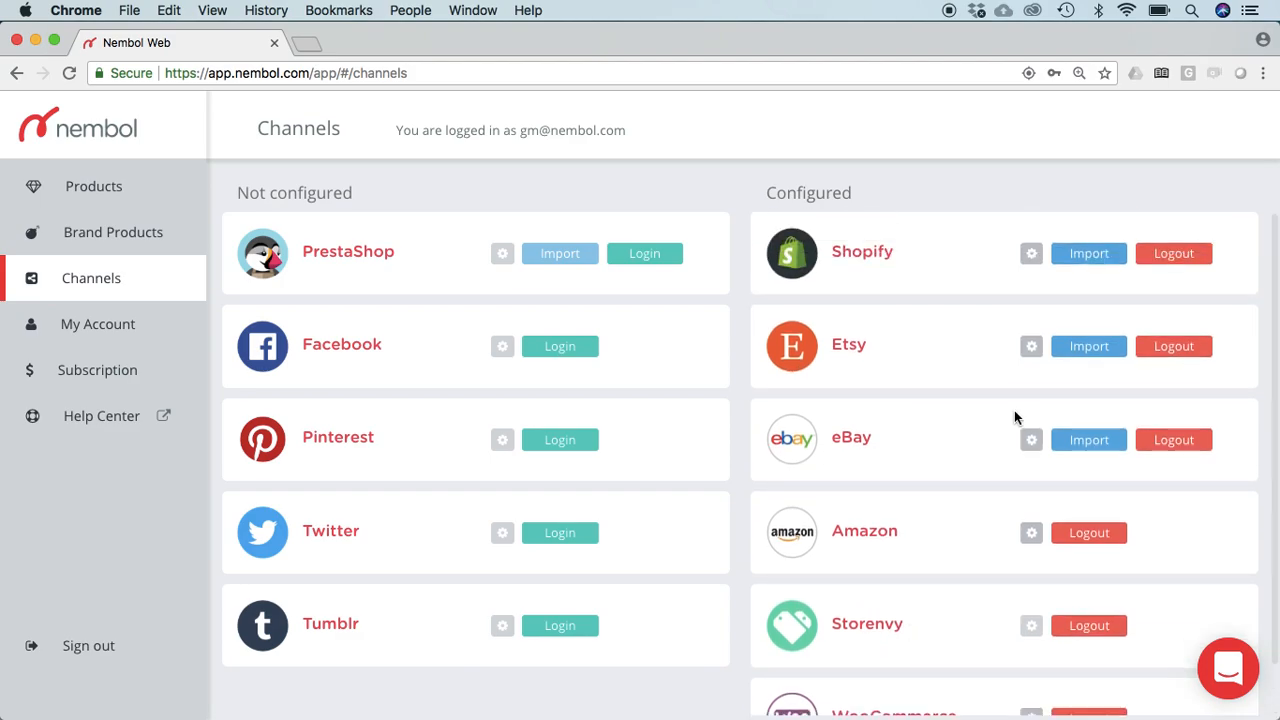
pyautogui.moveTo(1032, 346)
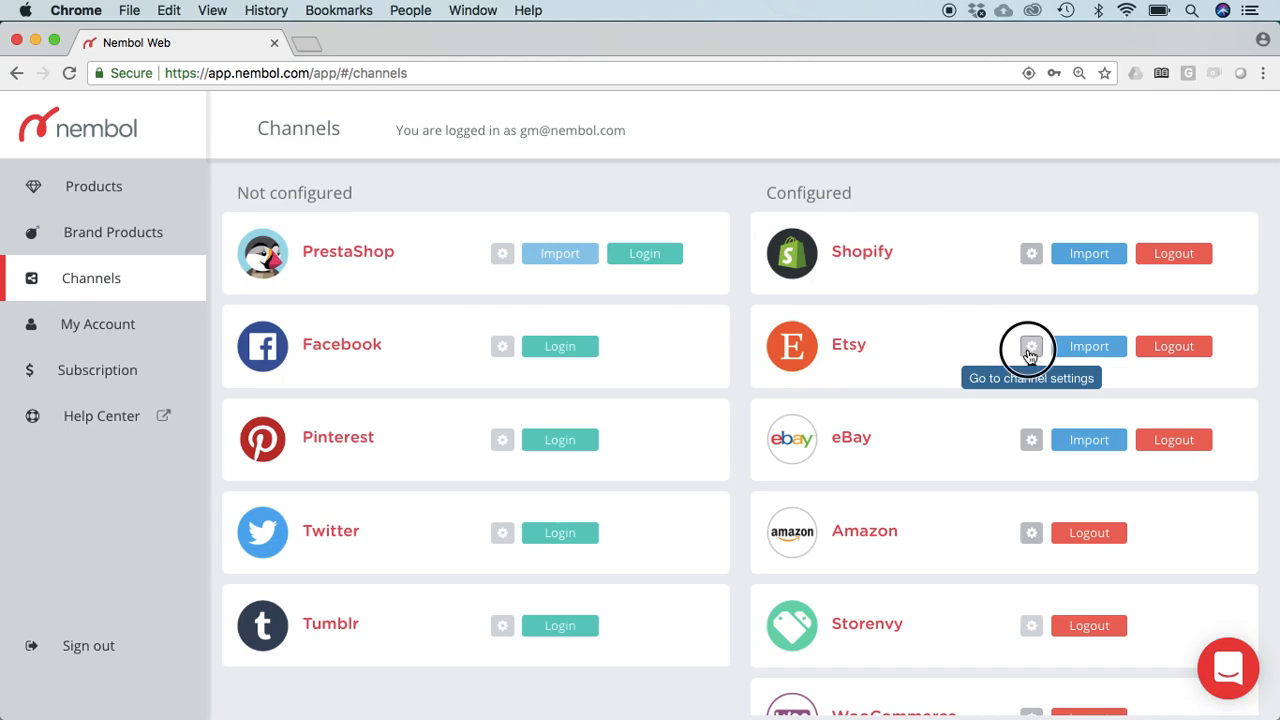
# Show the Etsy settings dialog from the gear beside Etsy in the Configured list.
pyautogui.click(1032, 346)
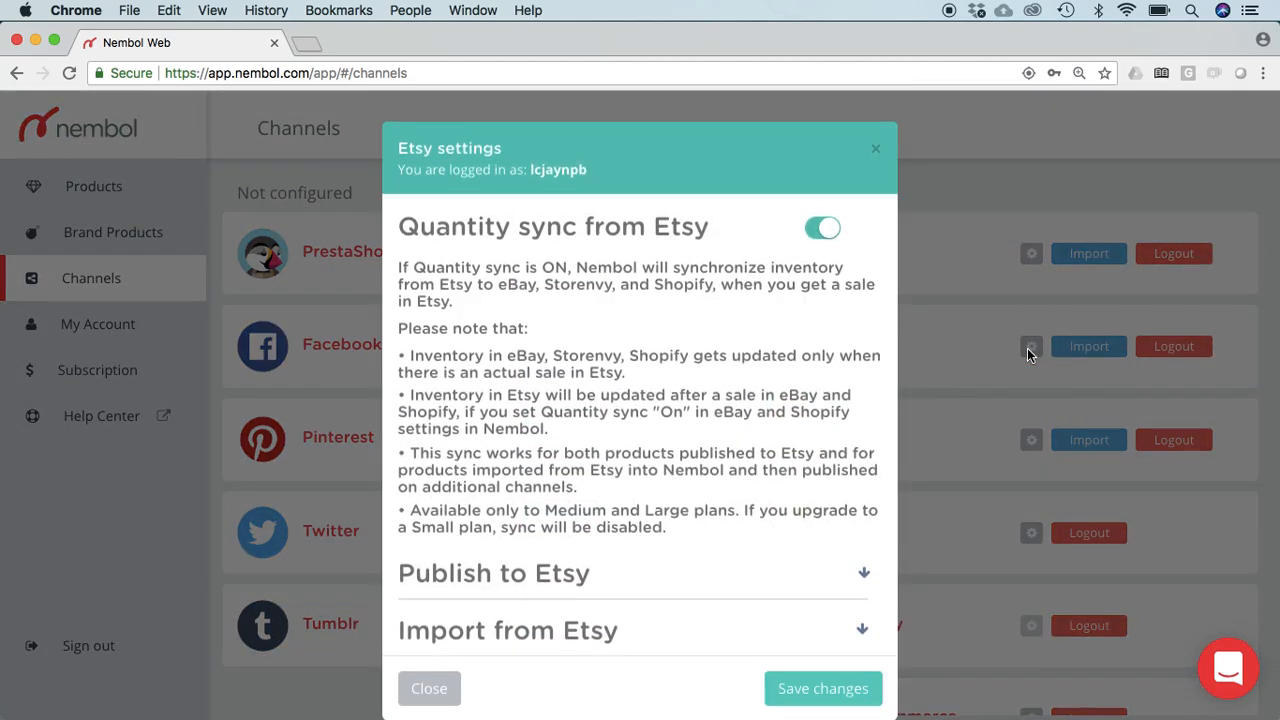
pyautogui.moveTo(680, 216)
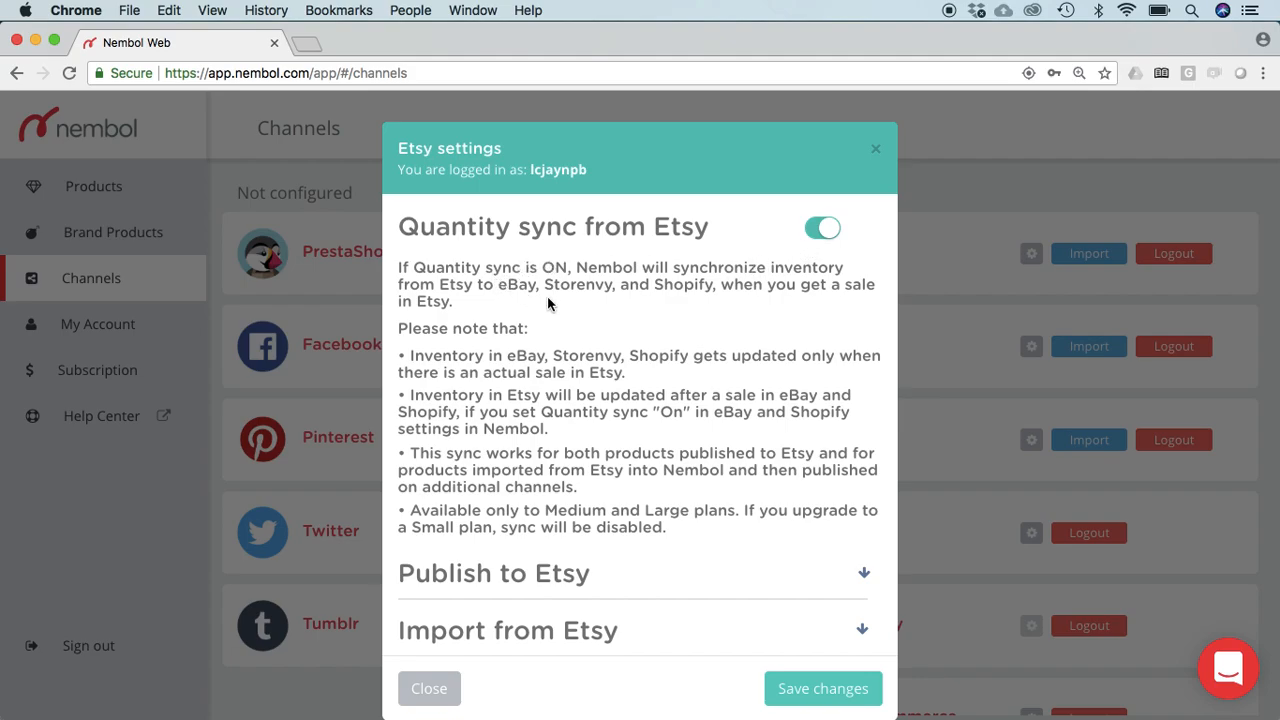
pyautogui.moveTo(480, 364)
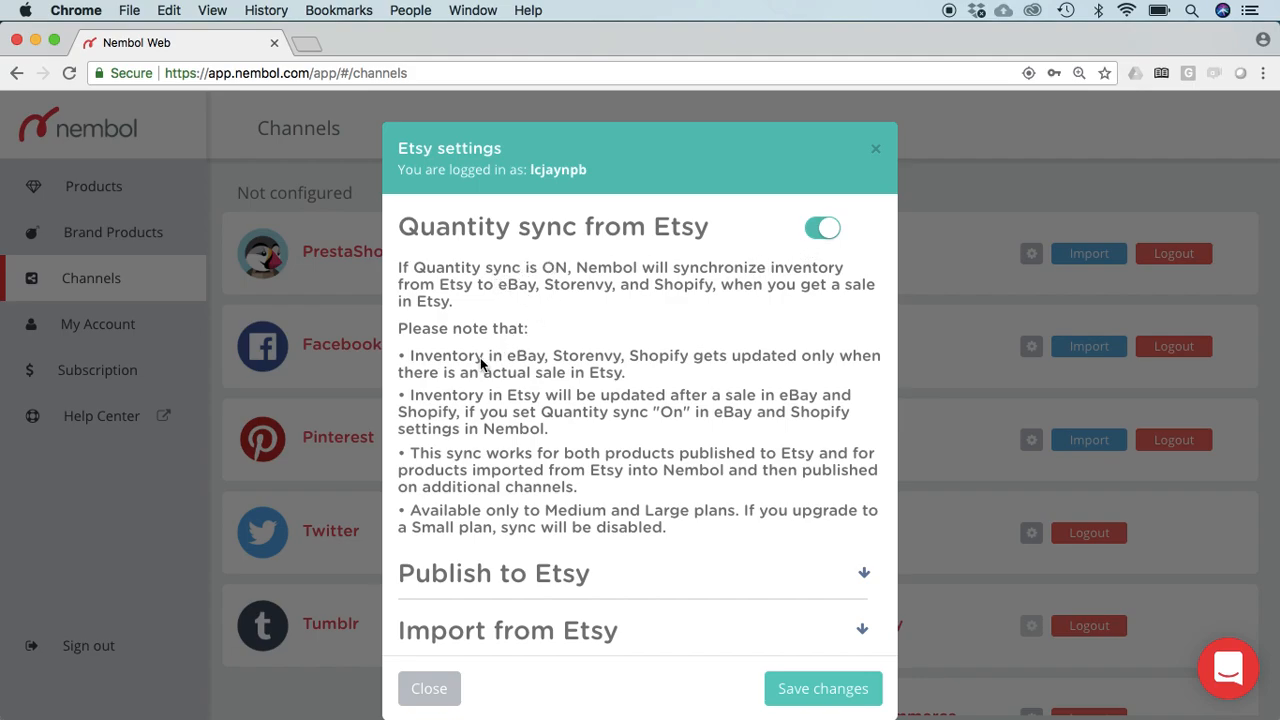
pyautogui.moveTo(588, 376)
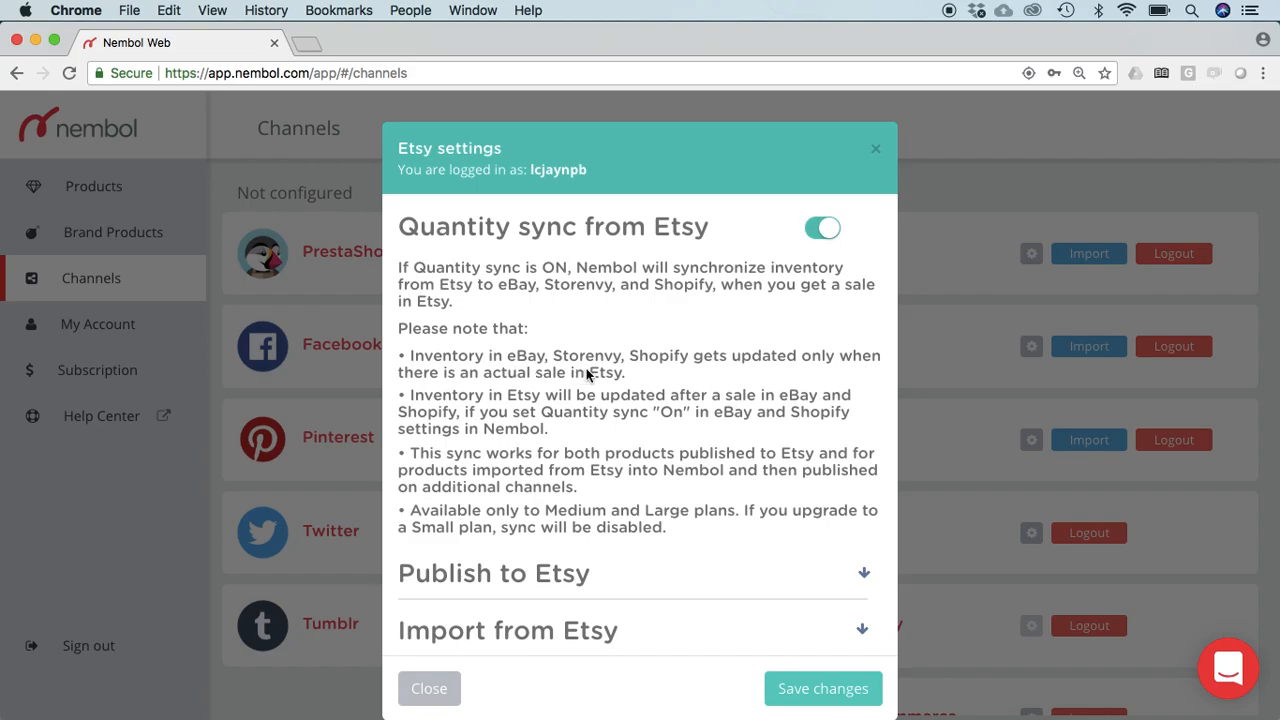
pyautogui.moveTo(704, 372)
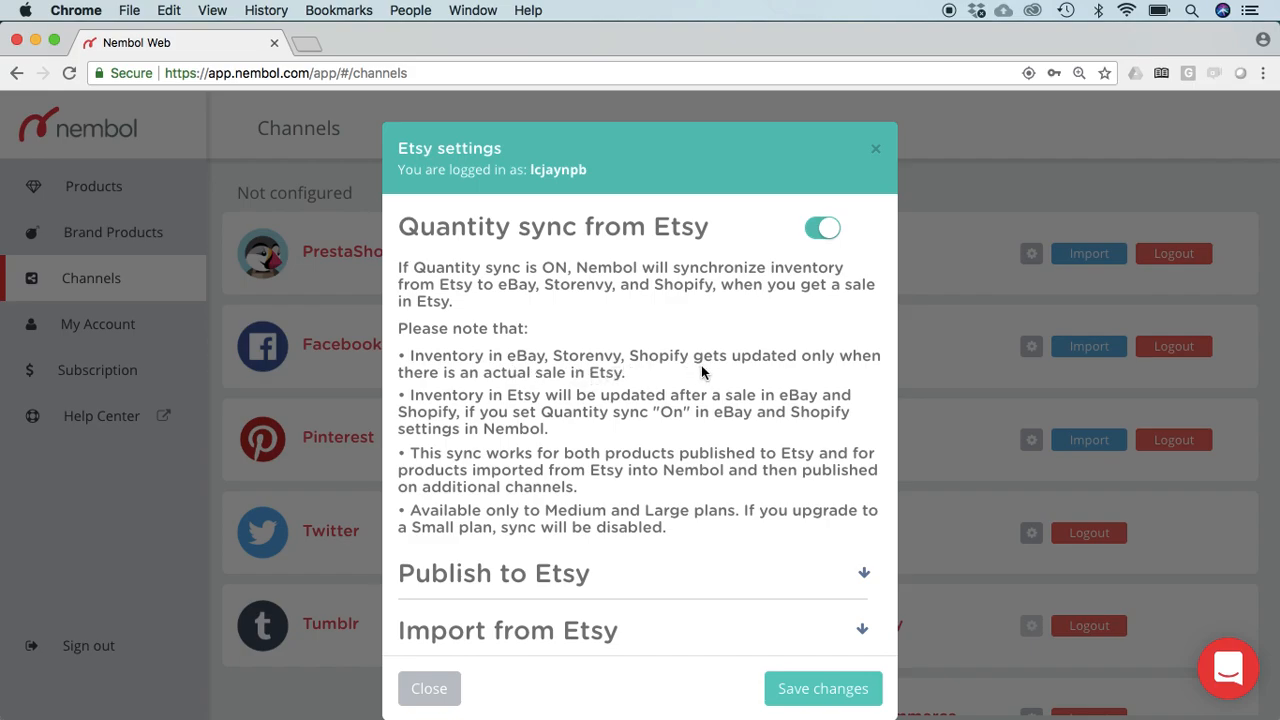
pyautogui.moveTo(616, 388)
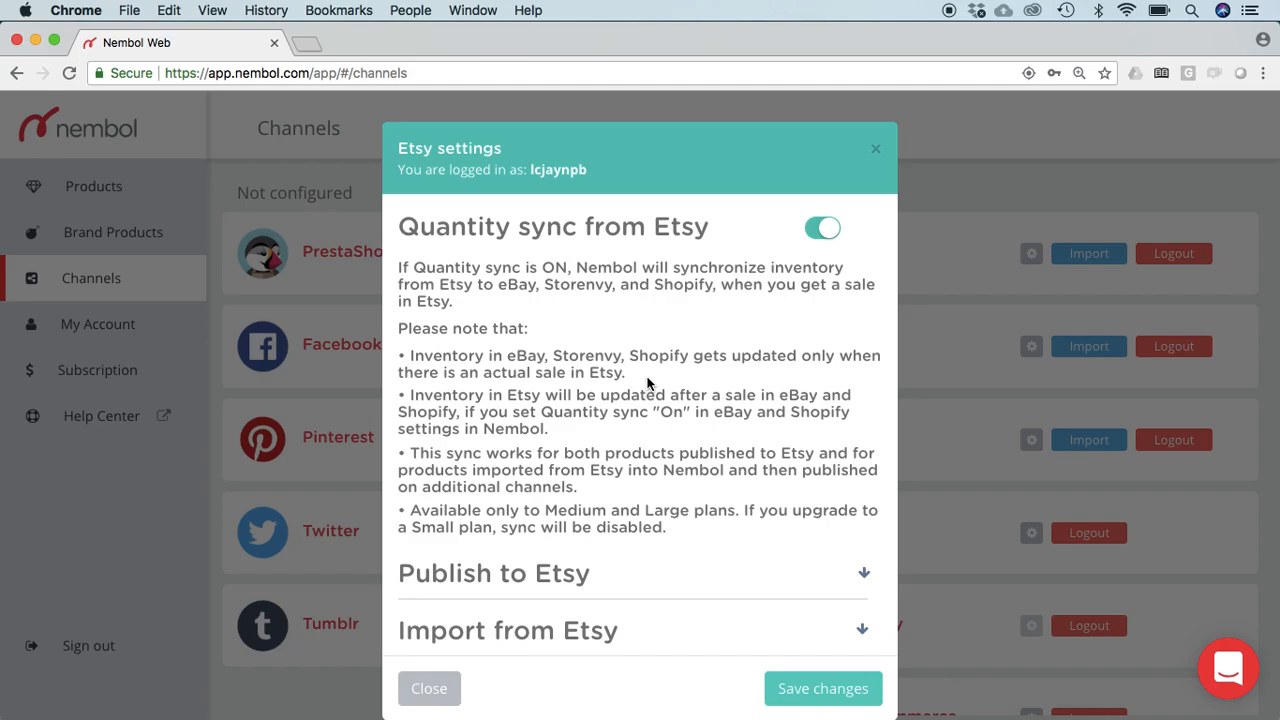
pyautogui.moveTo(770, 240)
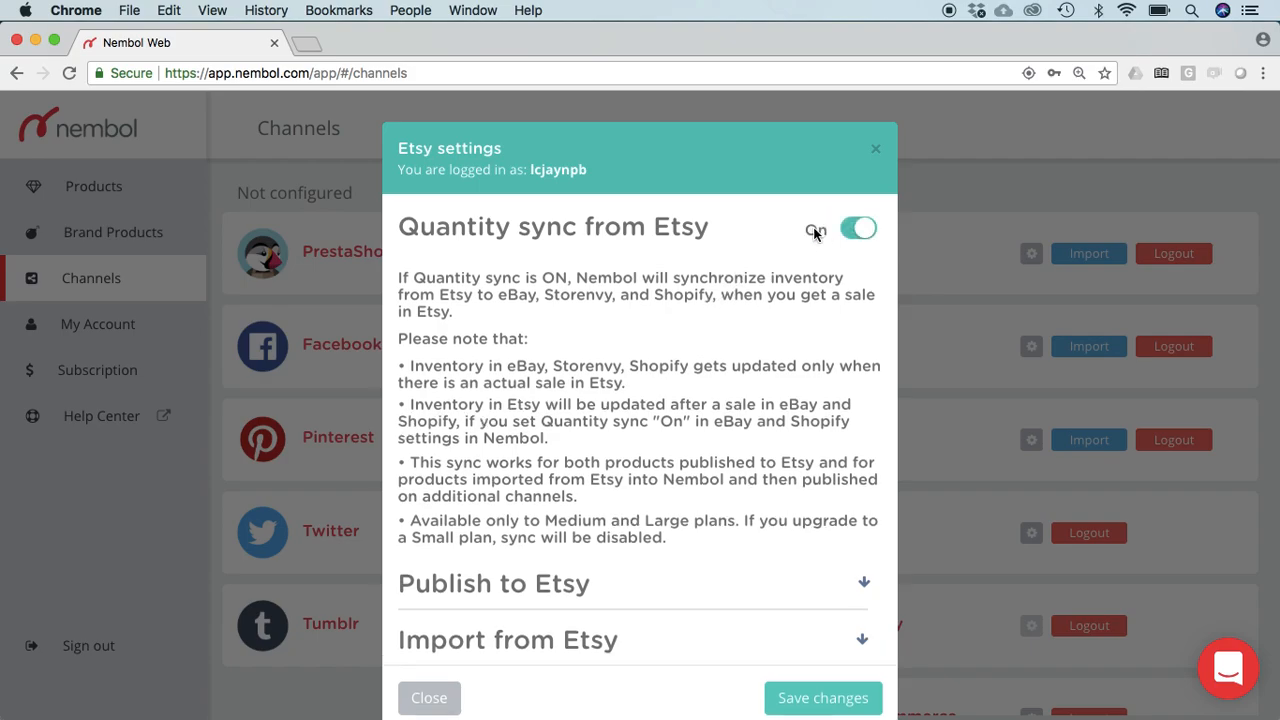
# Leave Quantity sync from Etsy switched On after toggling it, and save the Etsy settings.
pyautogui.click(856, 228)
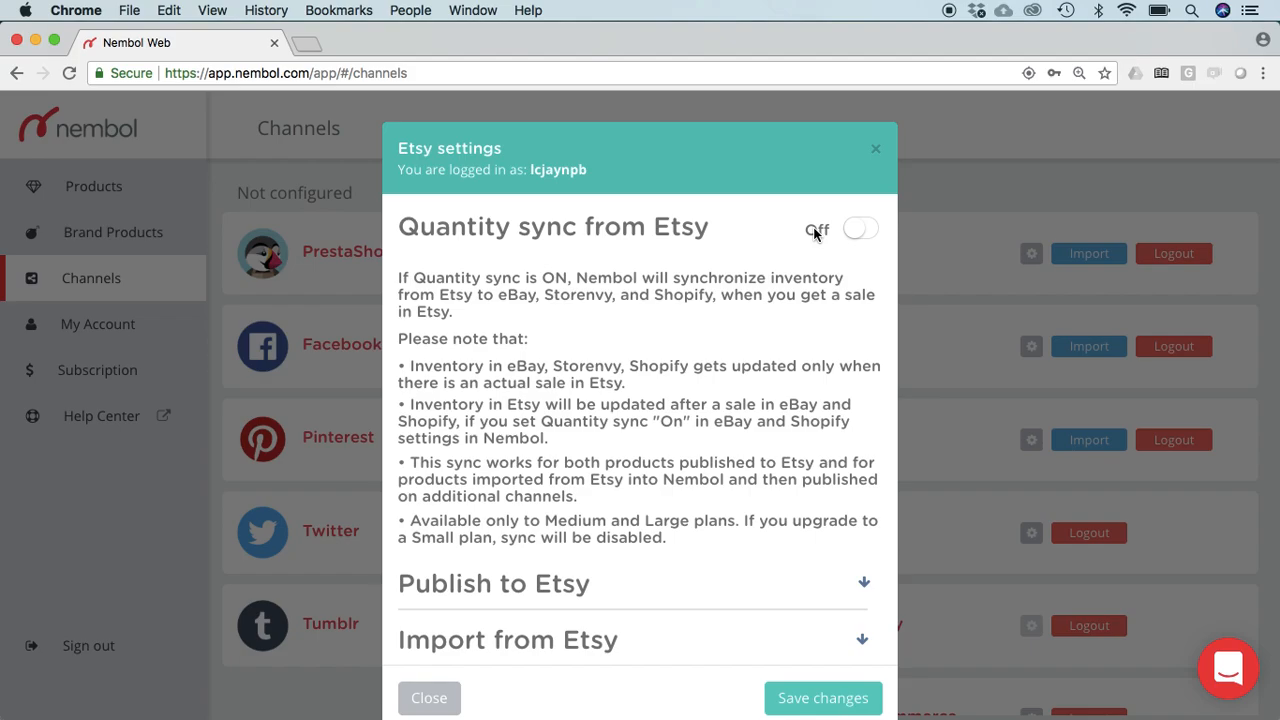
pyautogui.click(858, 228)
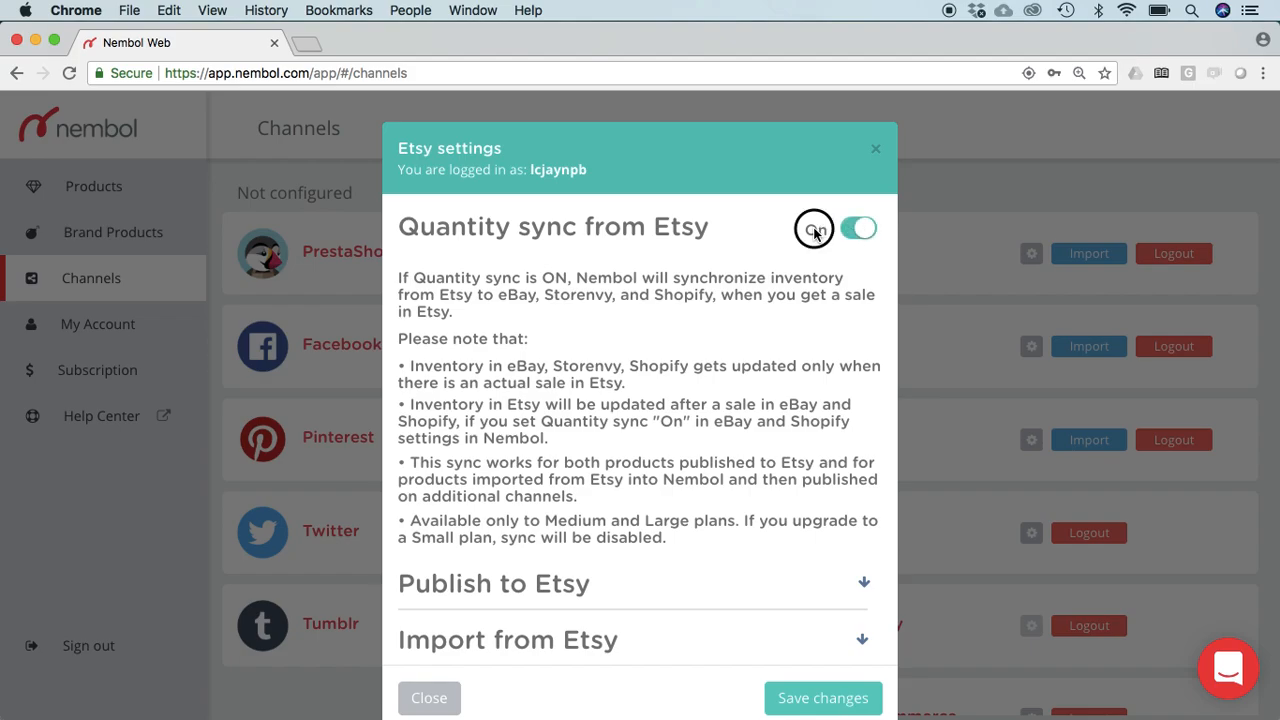
pyautogui.click(860, 228)
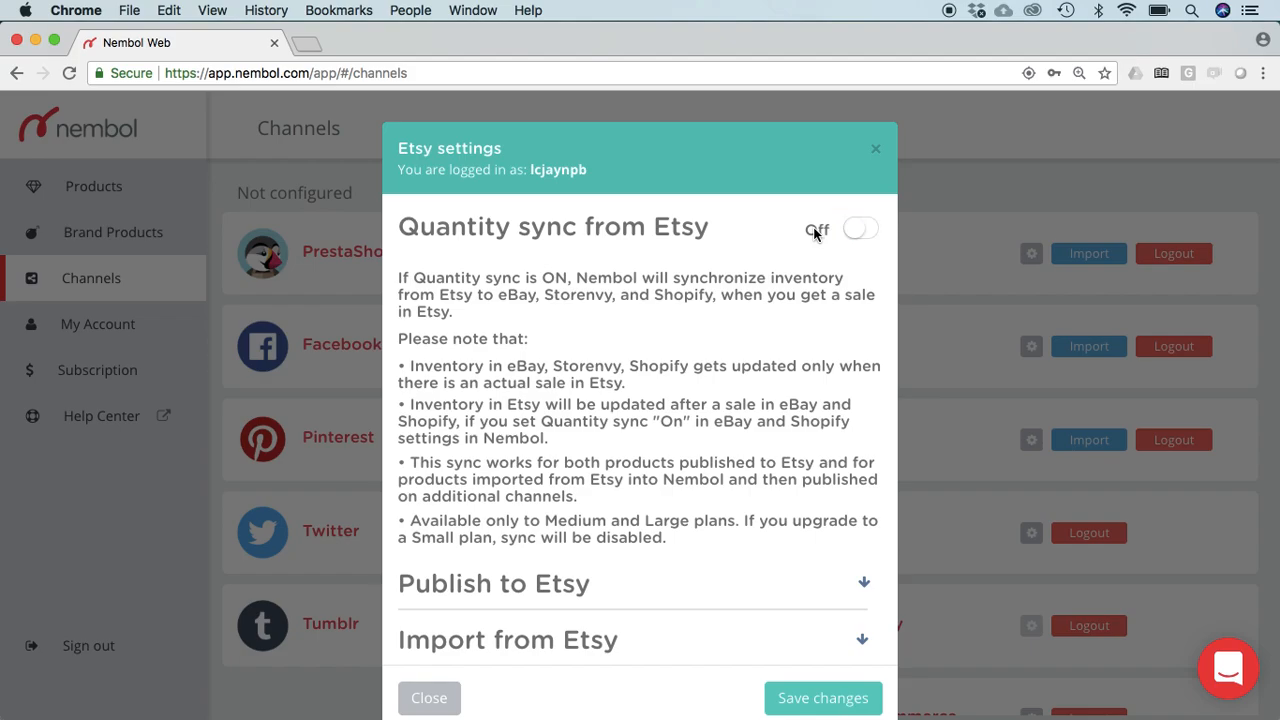
pyautogui.click(860, 228)
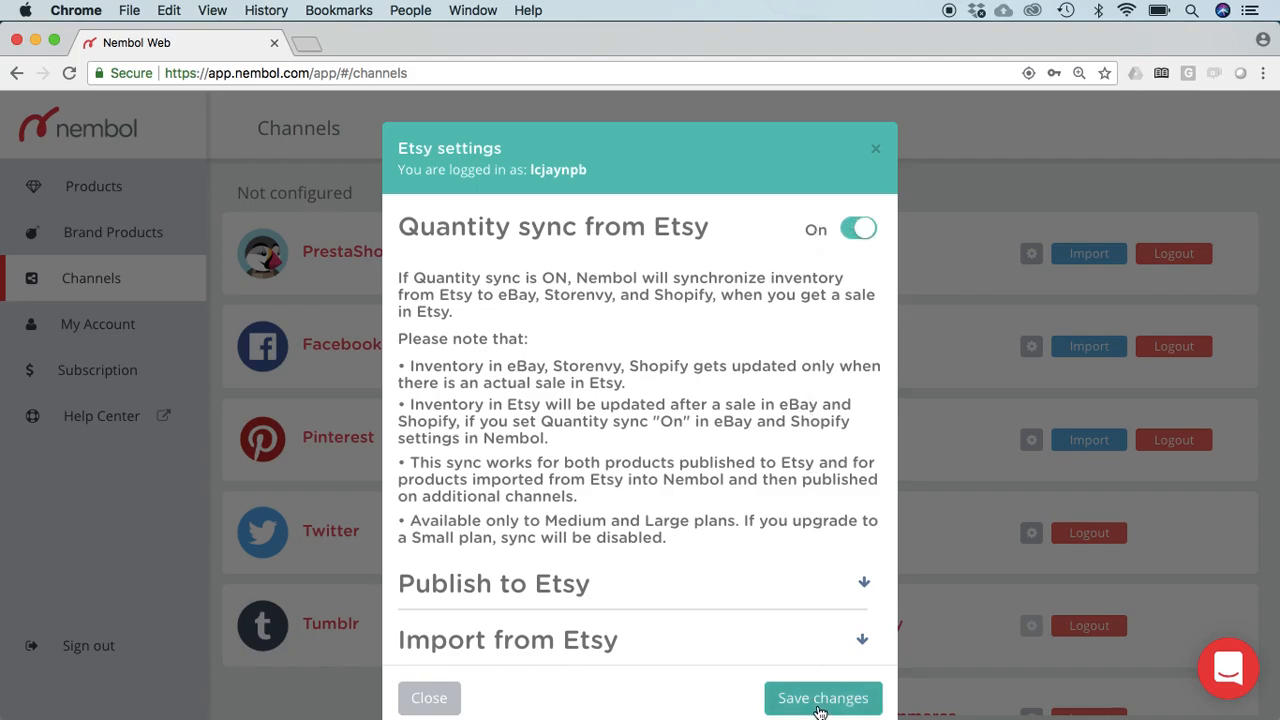
pyautogui.click(822, 696)
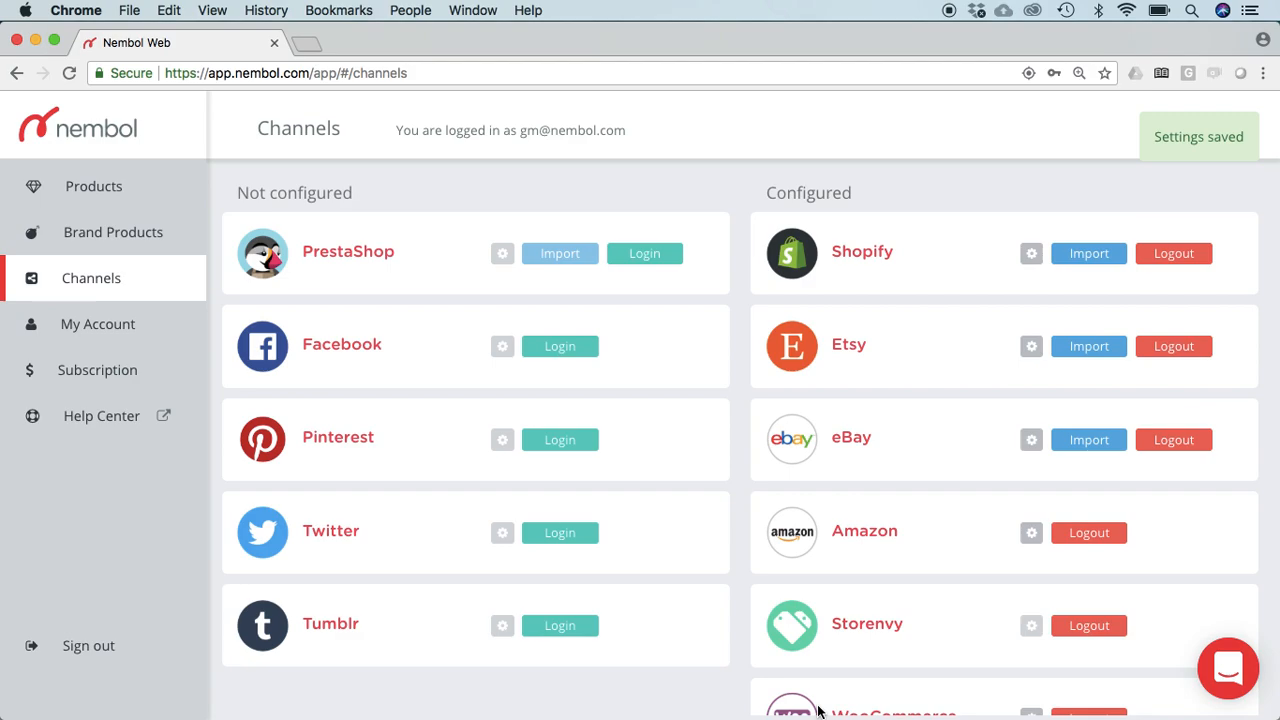
pyautogui.moveTo(92, 186)
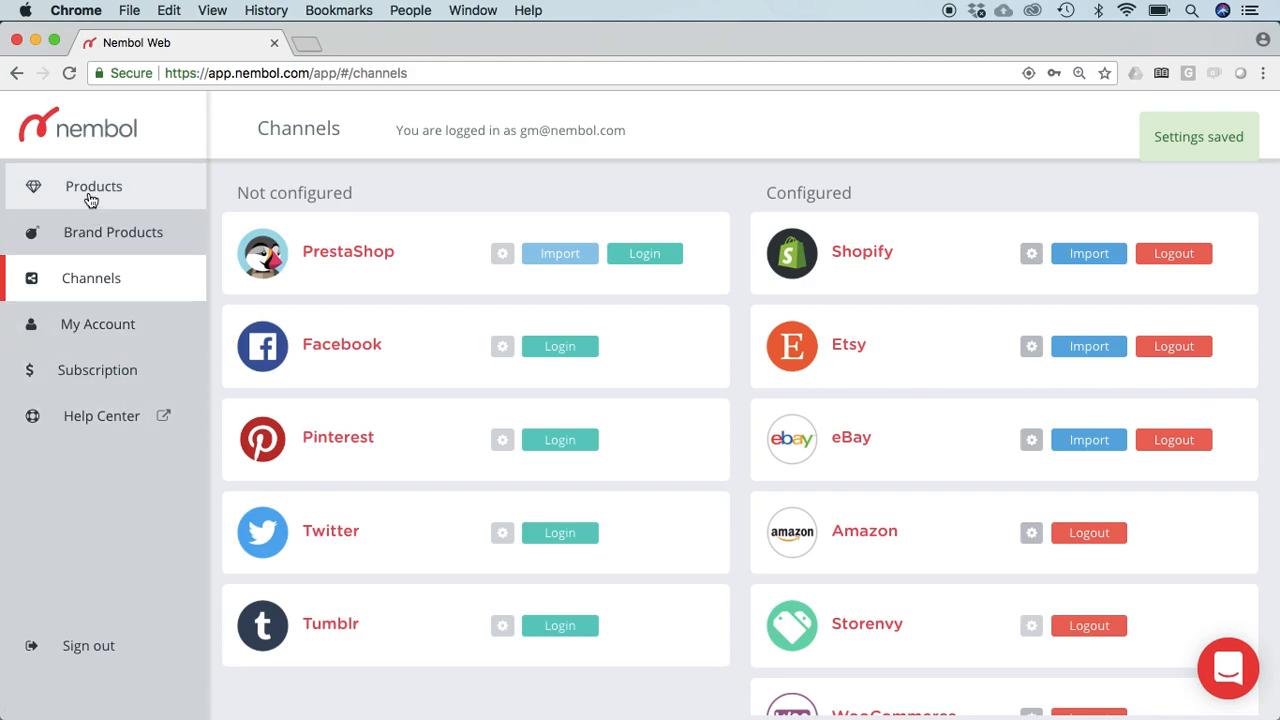
# Show the Products page listing price, quantity, status and last update per product.
pyautogui.click(92, 186)
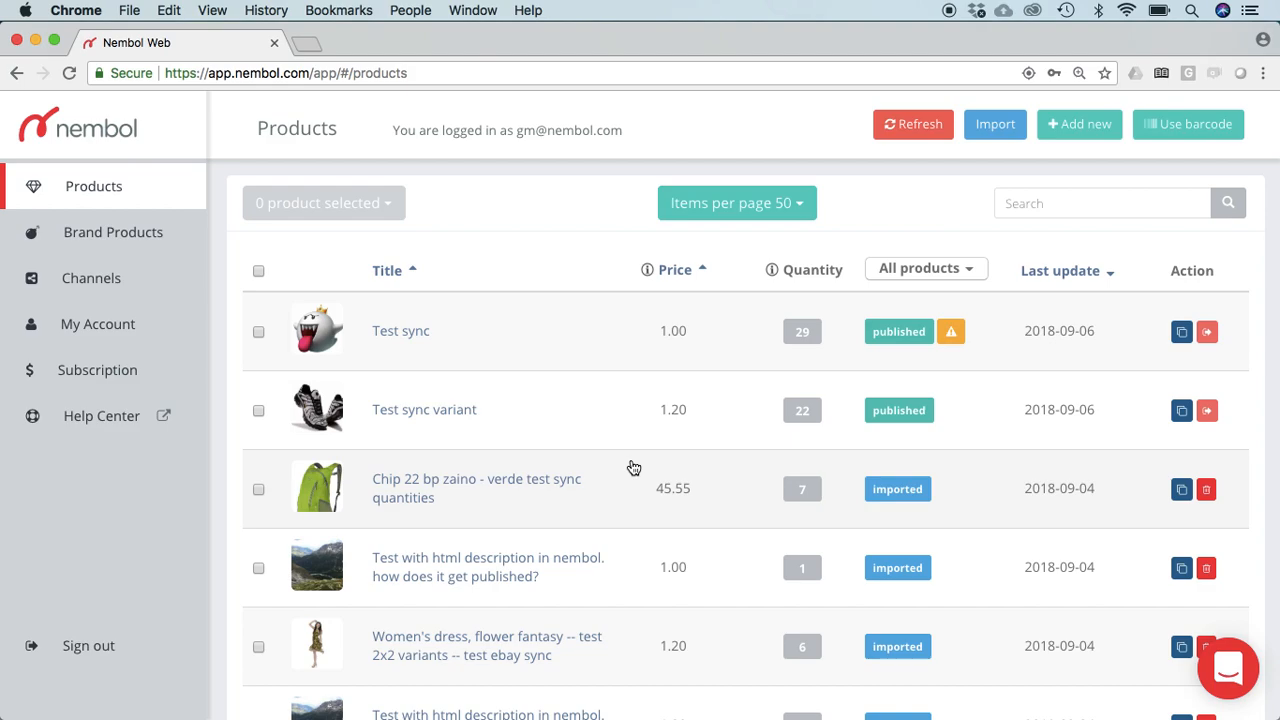
pyautogui.moveTo(970, 412)
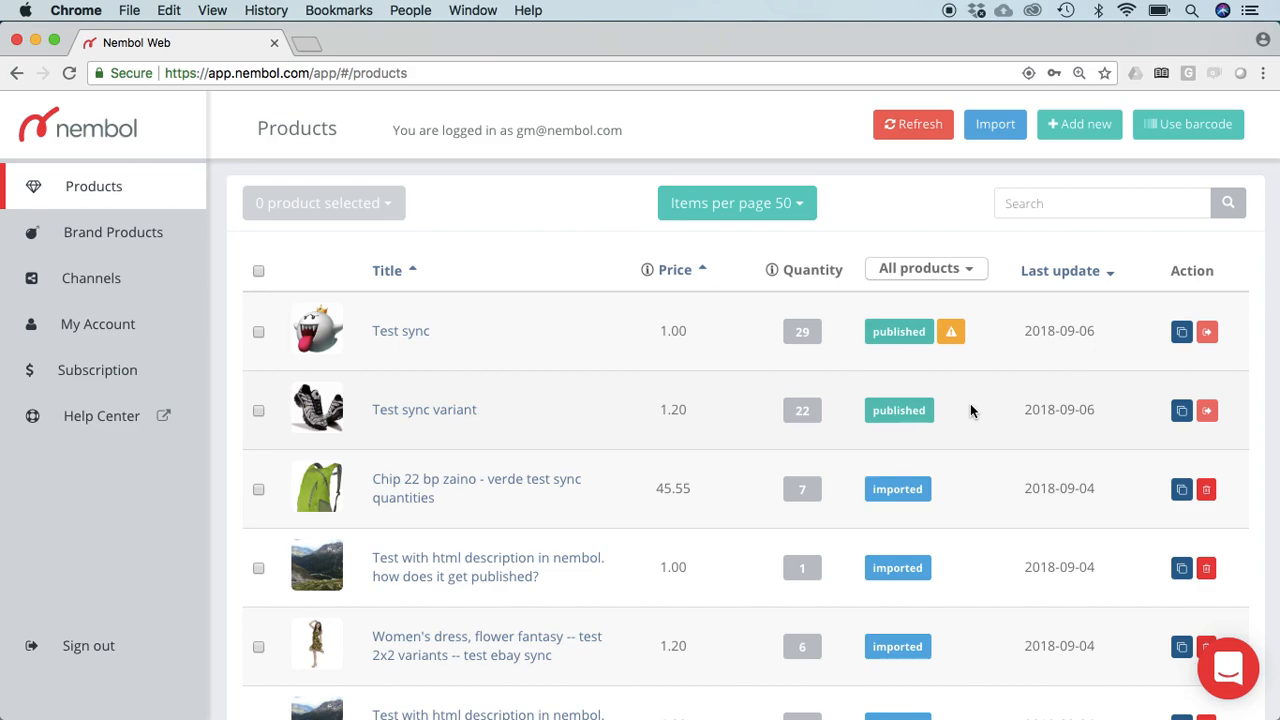
pyautogui.moveTo(256, 230)
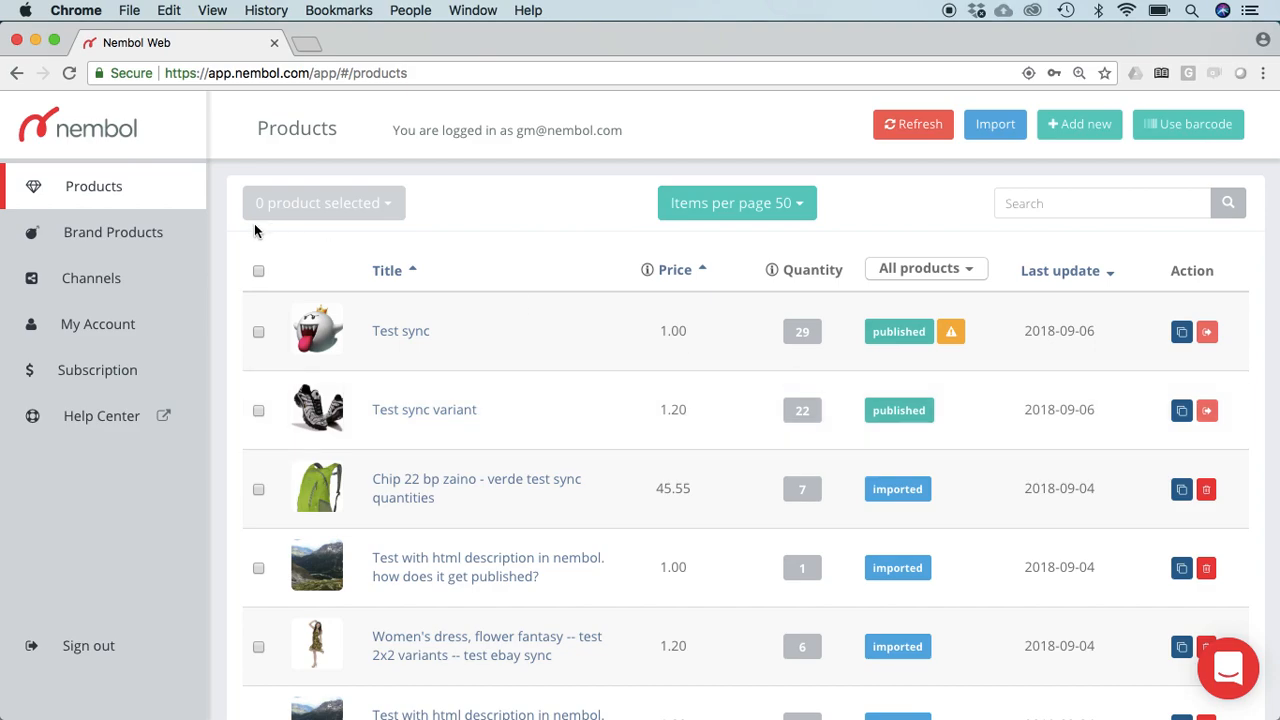